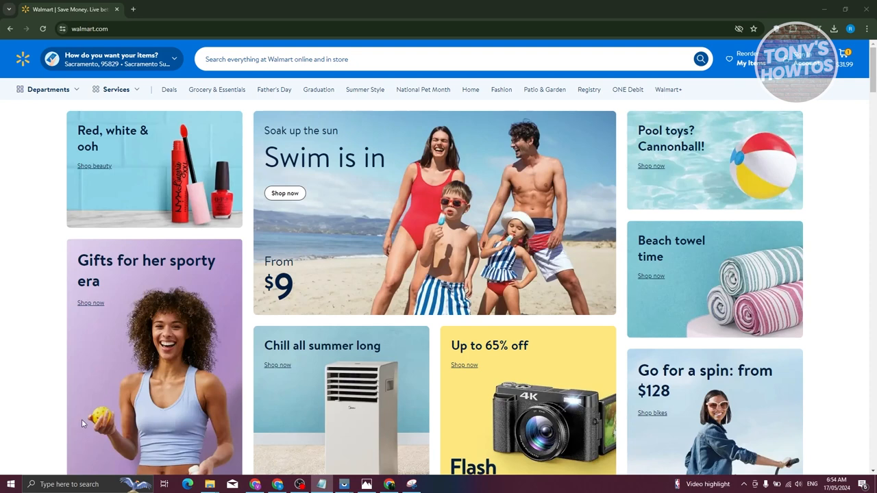
Step: Scroll the Walmart.com homepage down to the footer links and feedback section
scroll(down, 3)
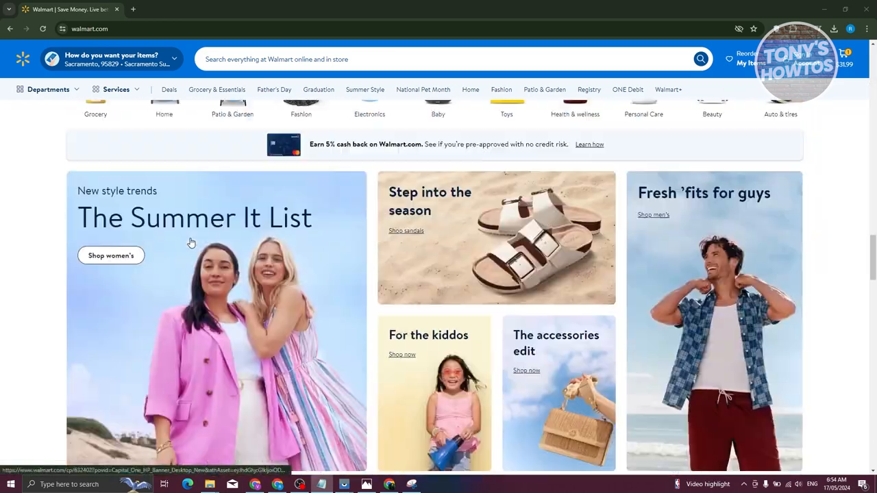
scroll(down, 3)
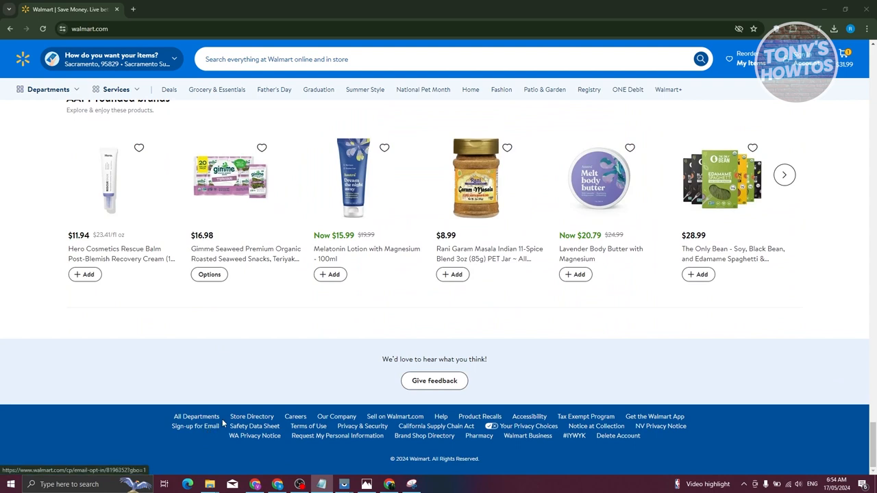
mouse_move(394, 422)
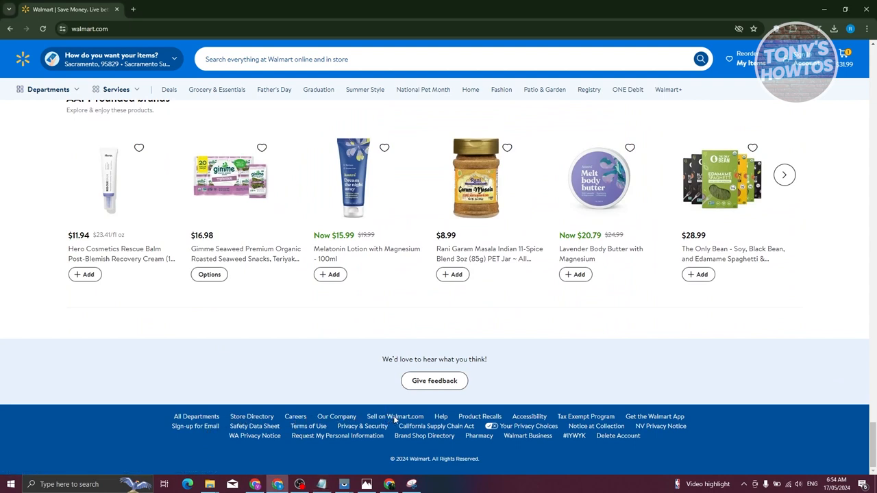
Step: Follow the footer's 'Sell on Walmart.com' link and reach the Join Walmart Marketplace video section
click(396, 416)
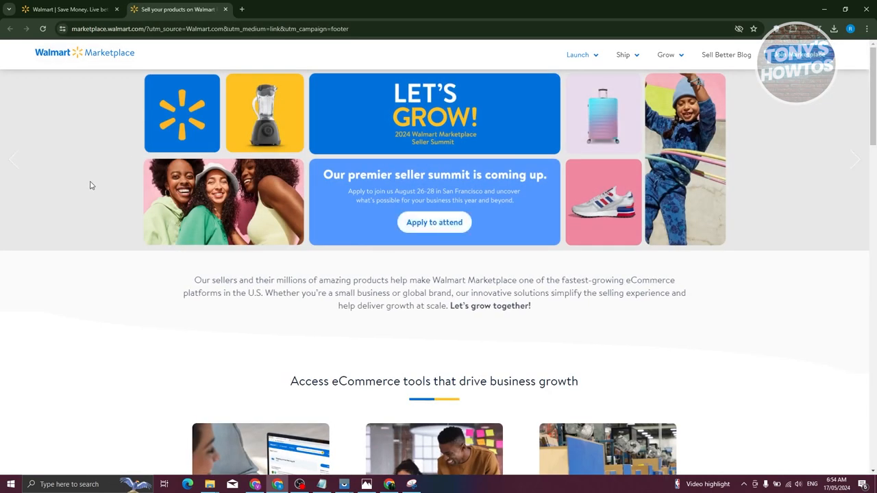
mouse_move(52, 71)
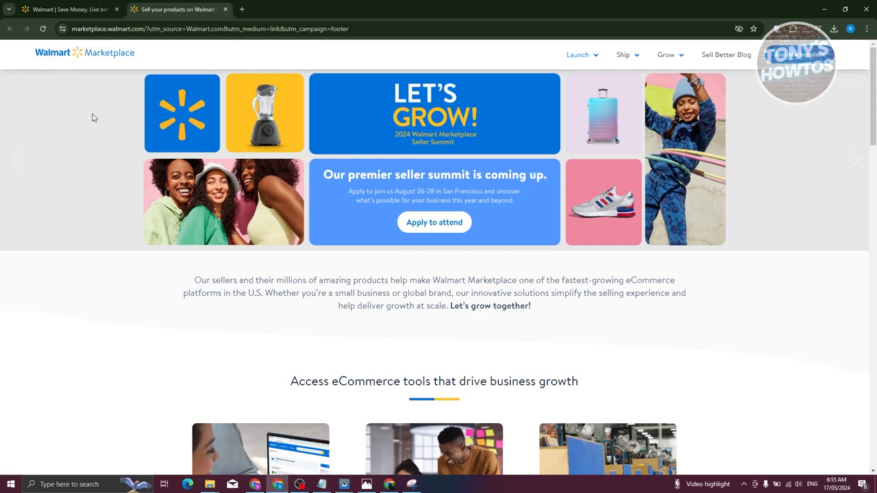
scroll(down, 3)
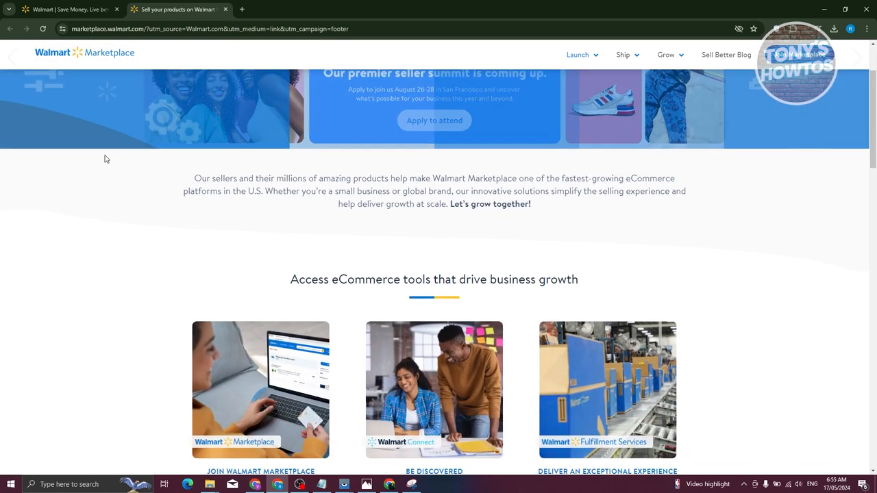
scroll(down, 3)
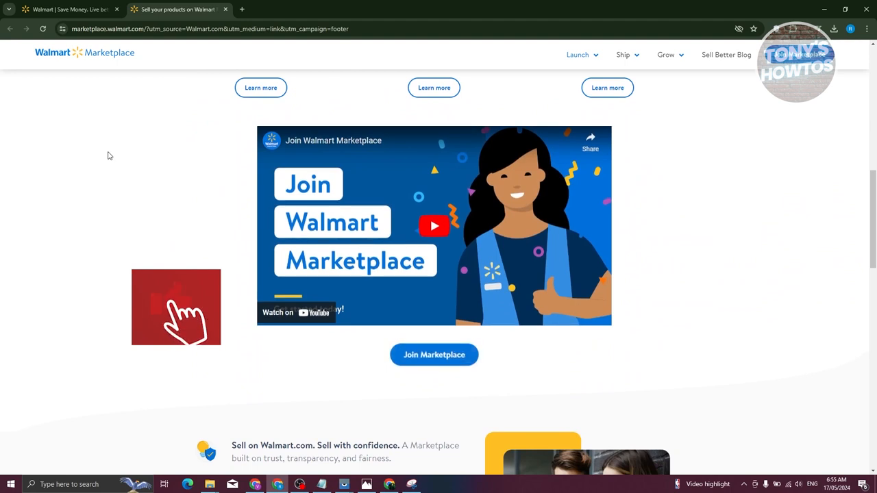
scroll(down, 3)
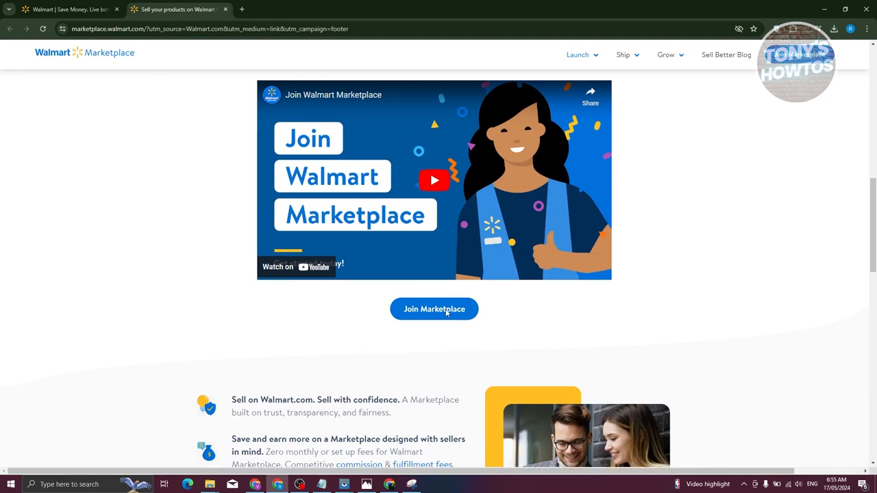
Step: Join Marketplace to land on the Seller Center signup with its outside-the-US question
click(435, 309)
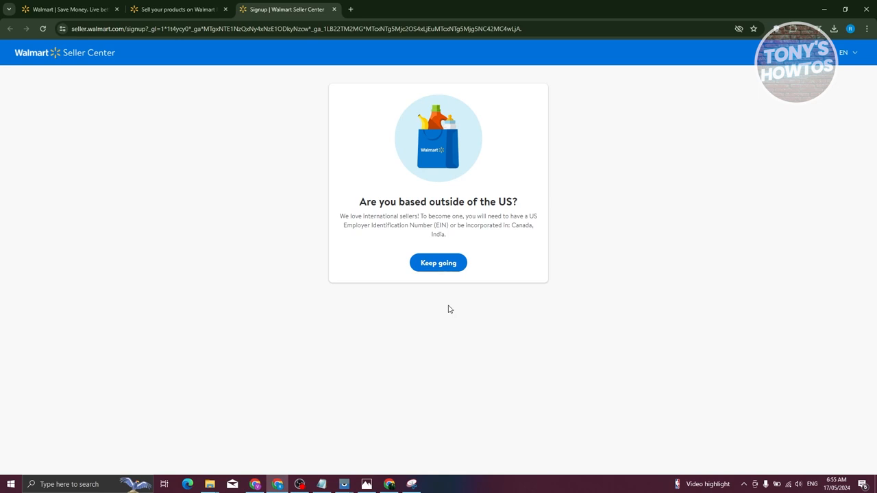
click(438, 263)
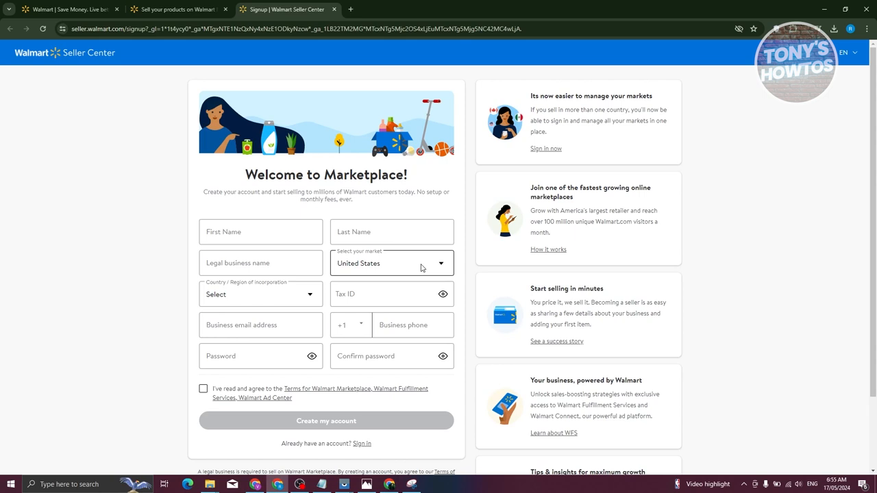
Step: Continue past the outside-the-US notice and focus the Business email address field
click(260, 325)
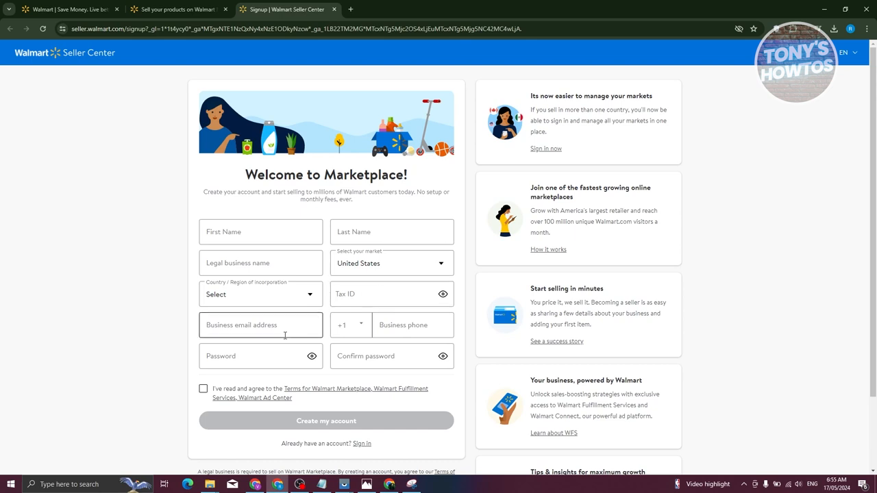